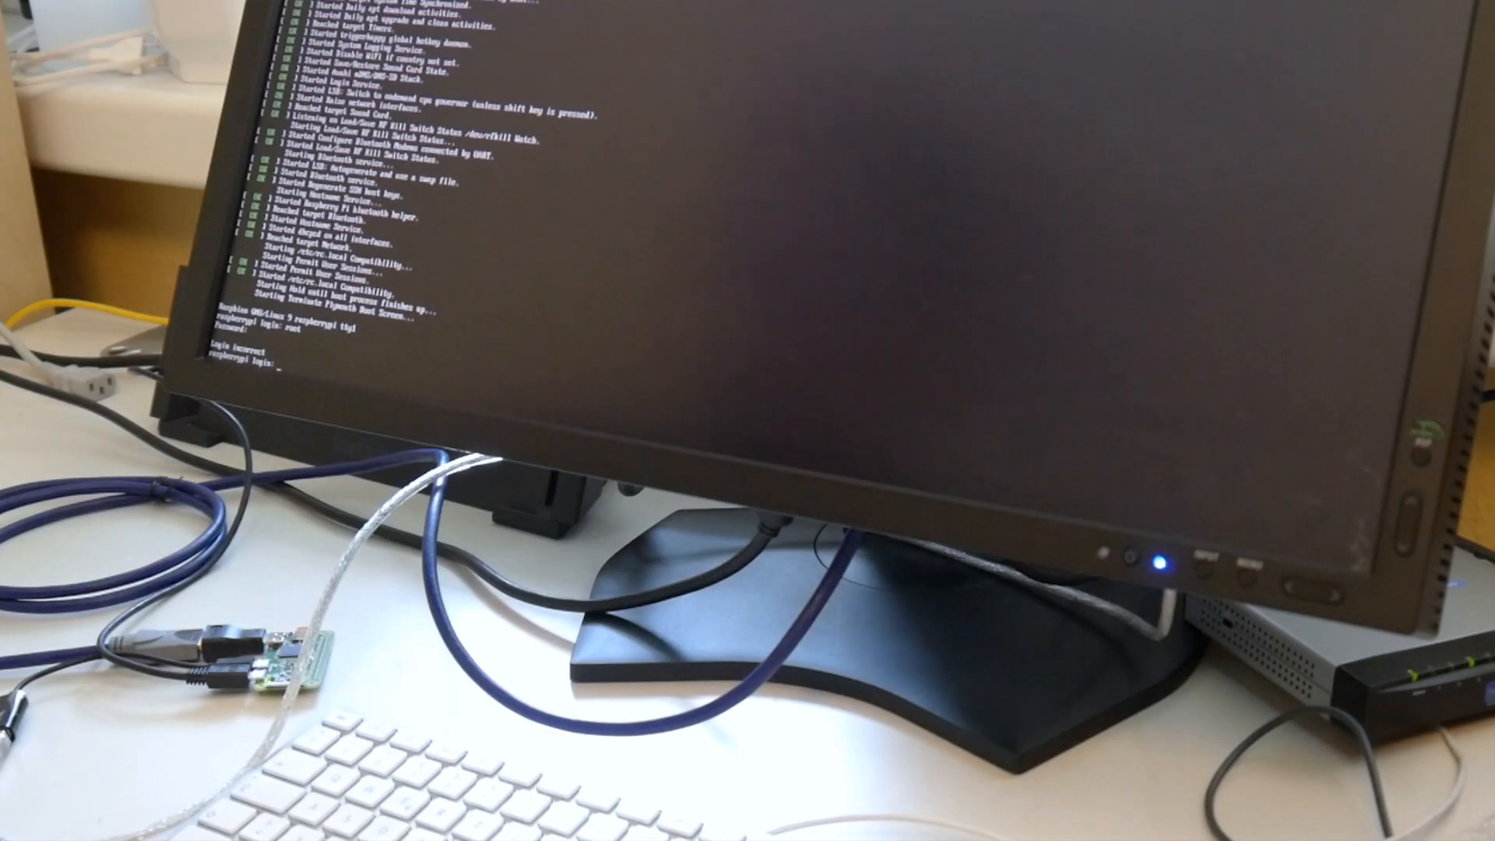
pyautogui.write('pi')
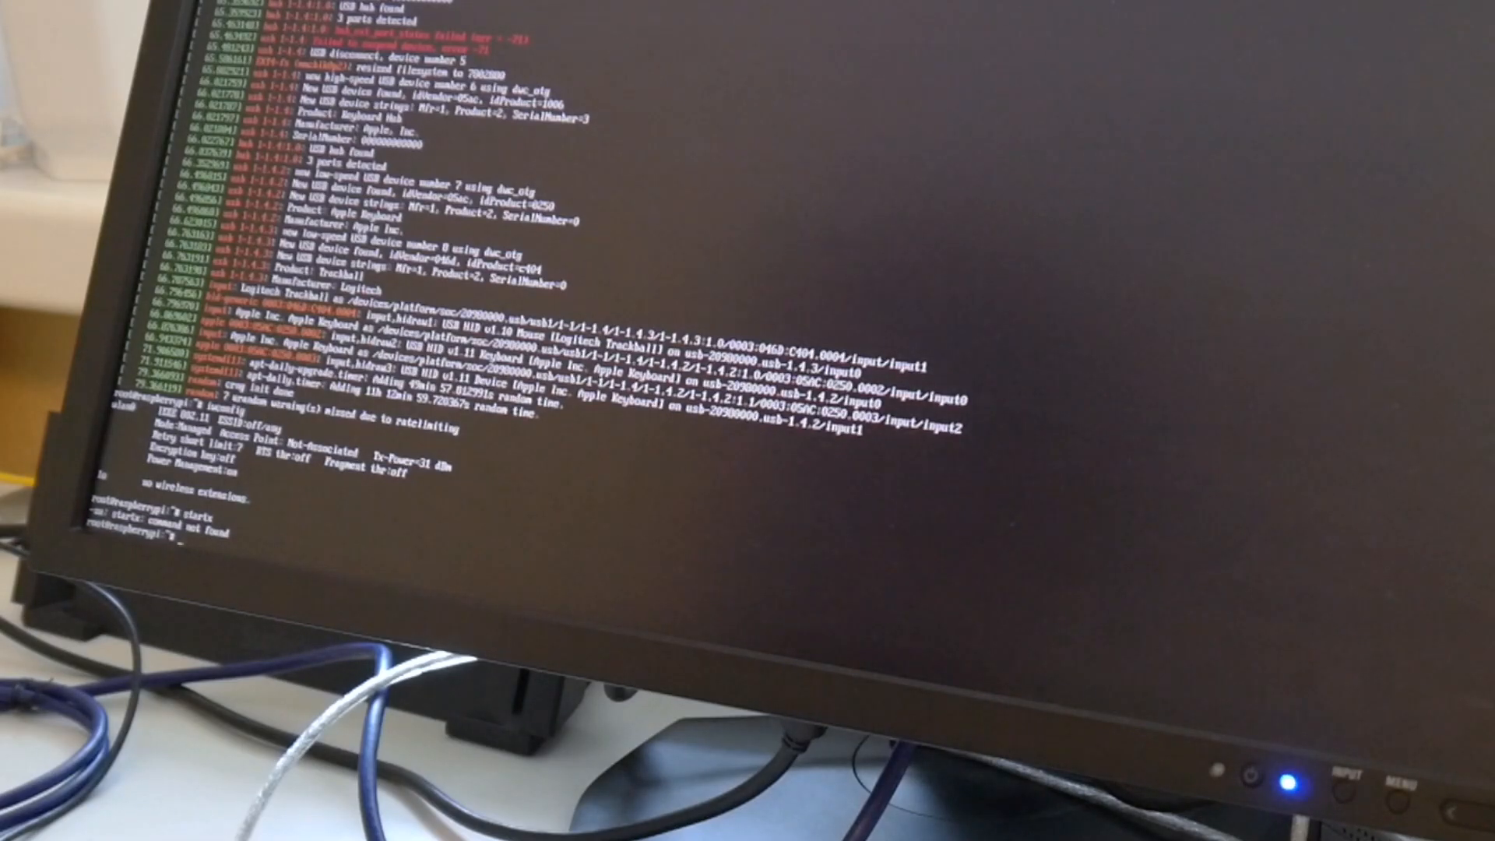
pyautogui.write('df -h')
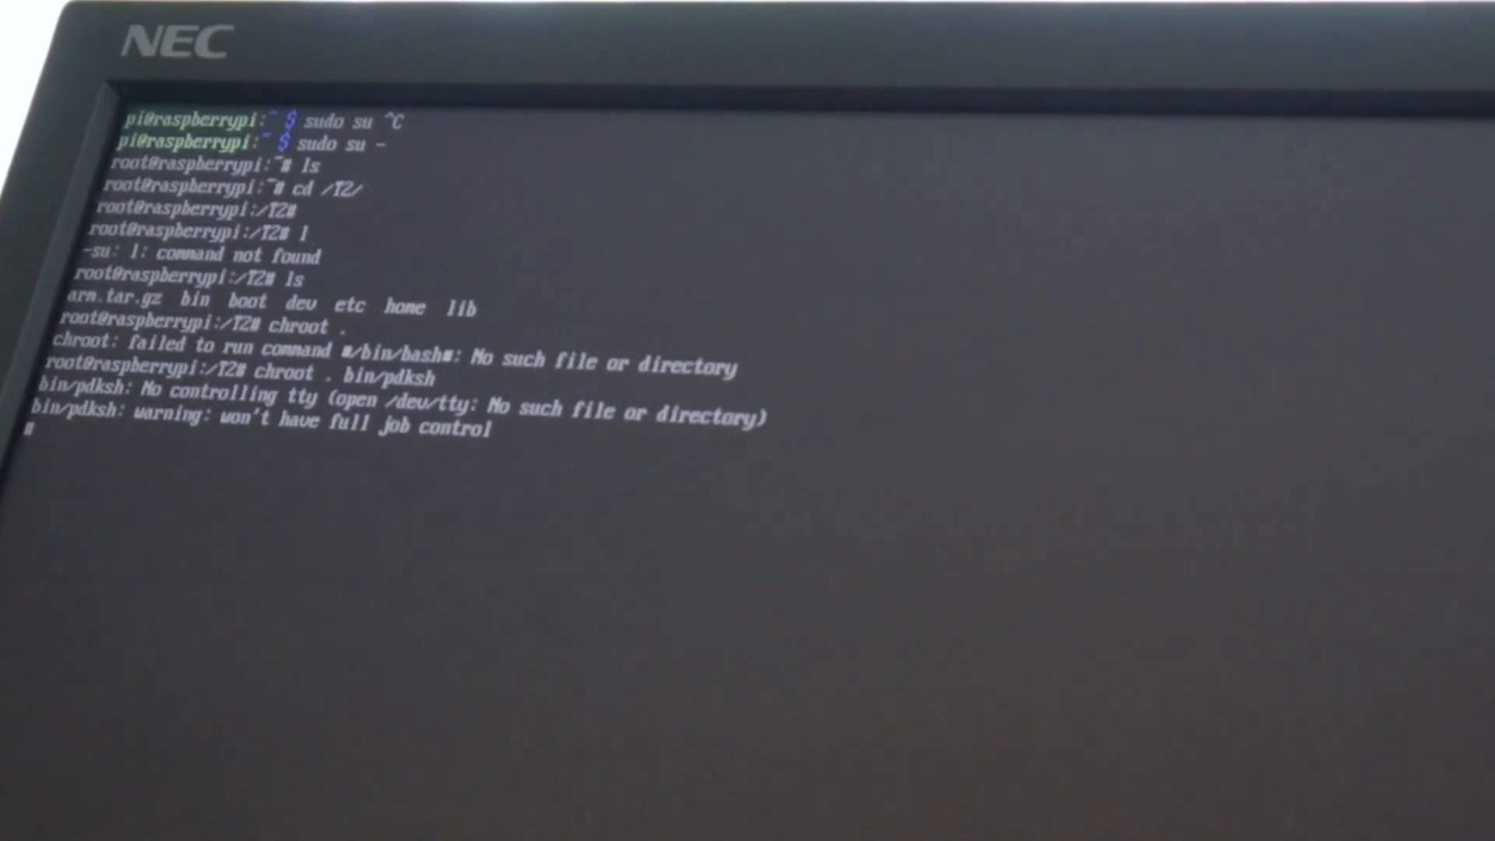
pyautogui.write('ls')
pyautogui.write('chroot . ')
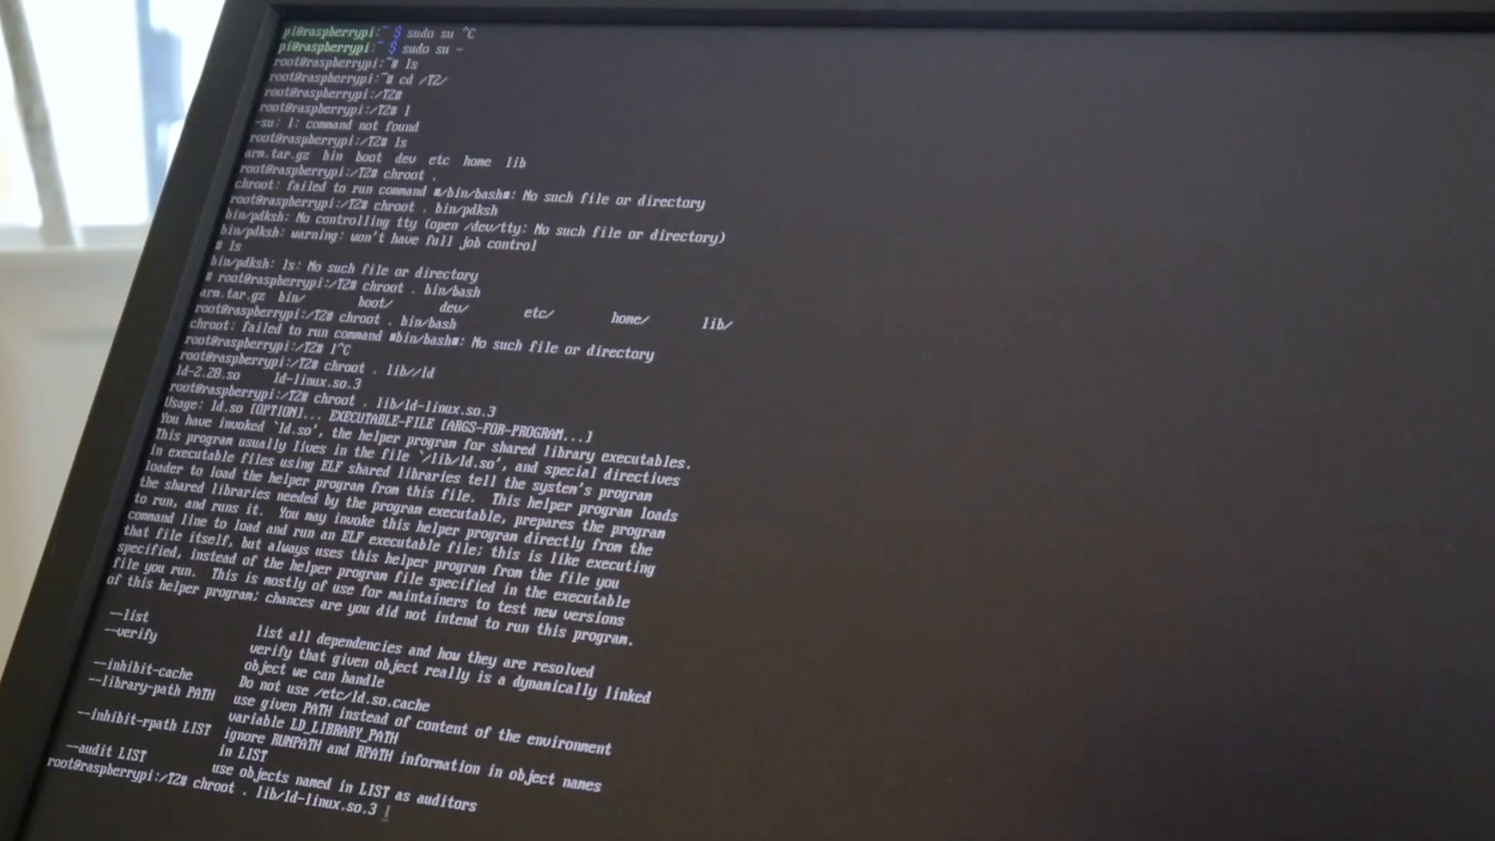
pyautogui.write('lib/l')
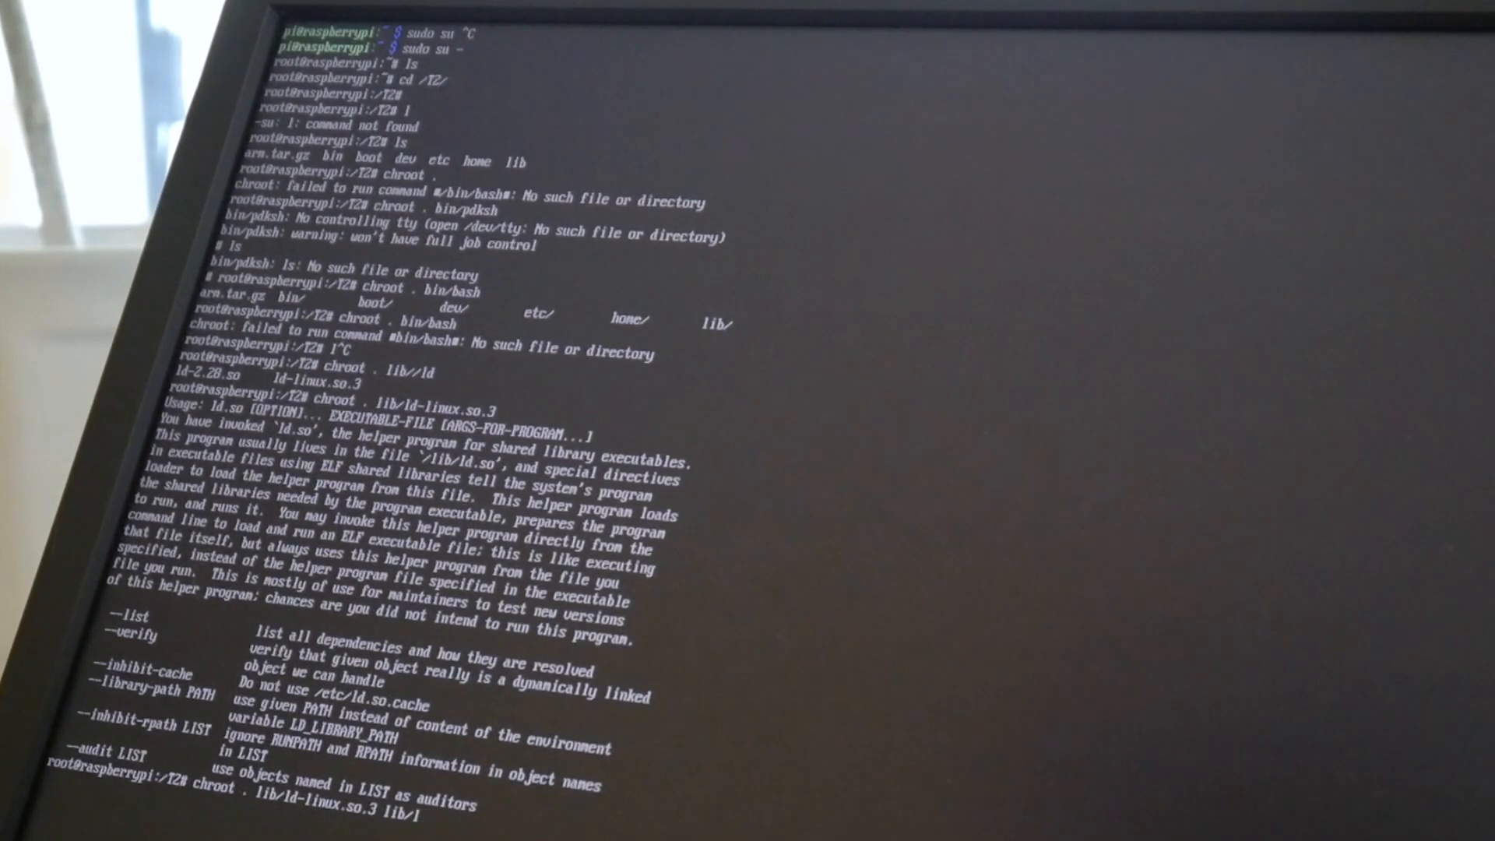